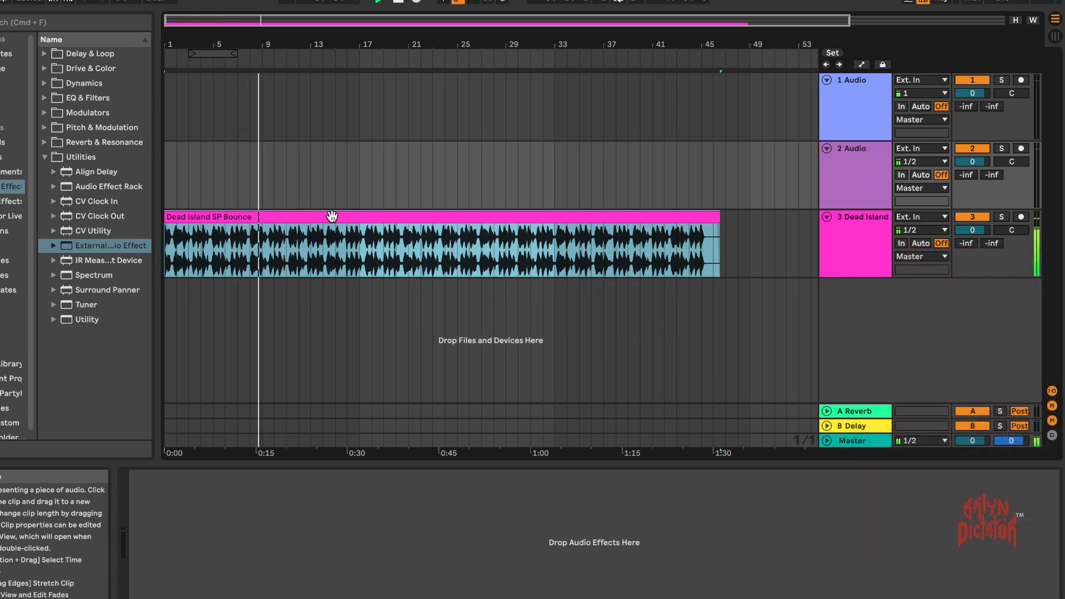
Step: Arm audio track 2 and start recording the SP-404 performance into the arrangement
click(919, 161)
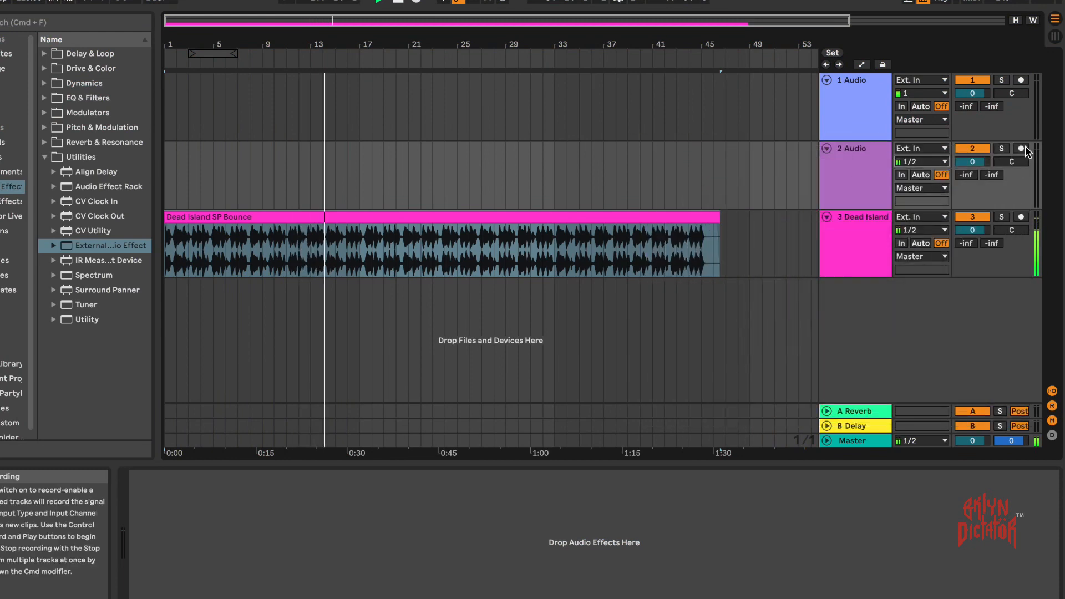
click(1020, 148)
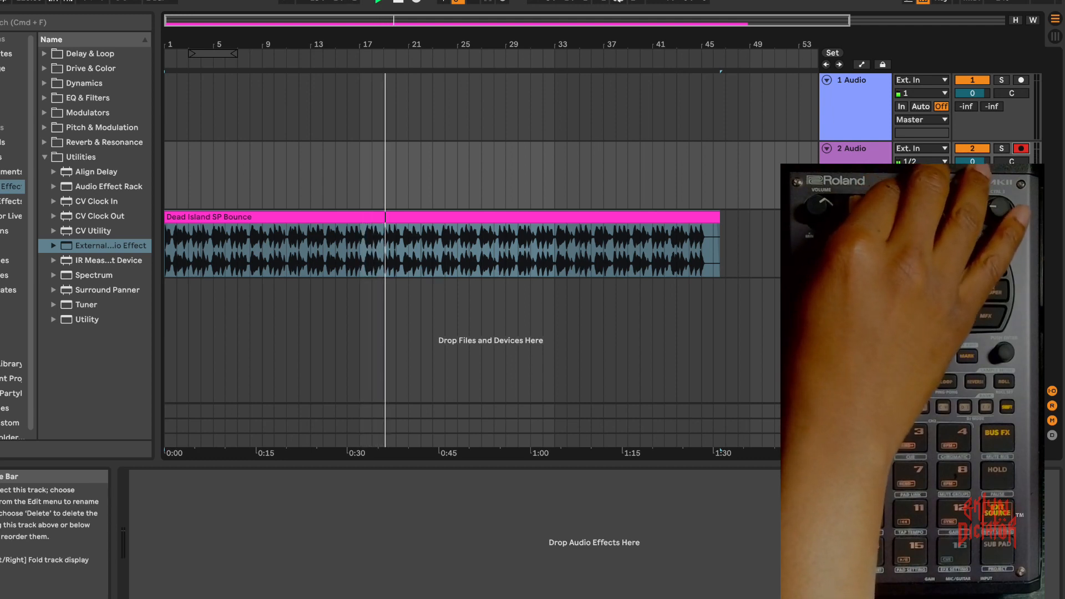
click(417, 2)
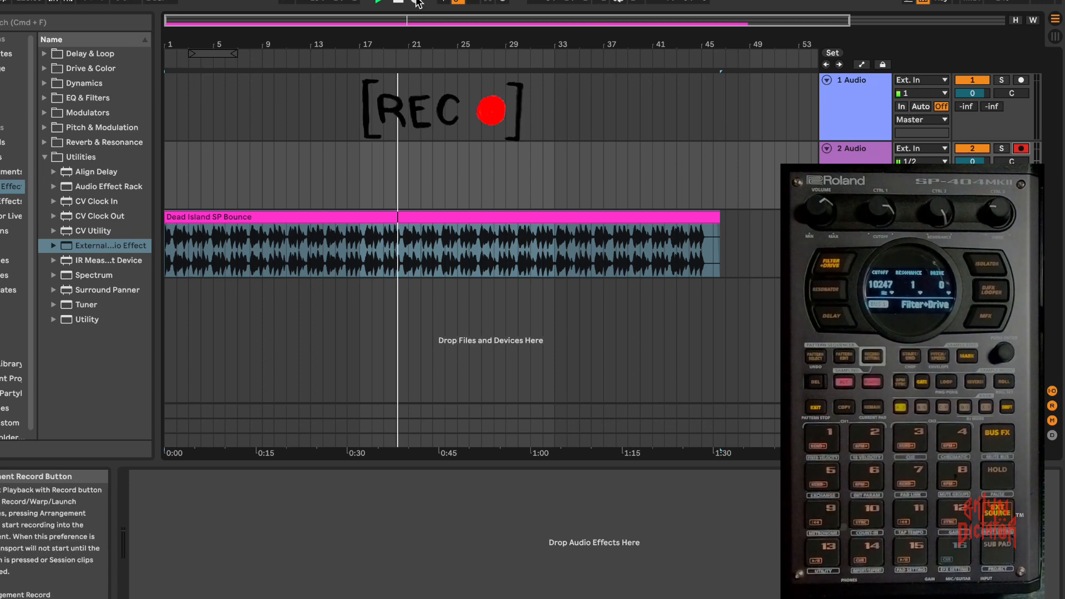